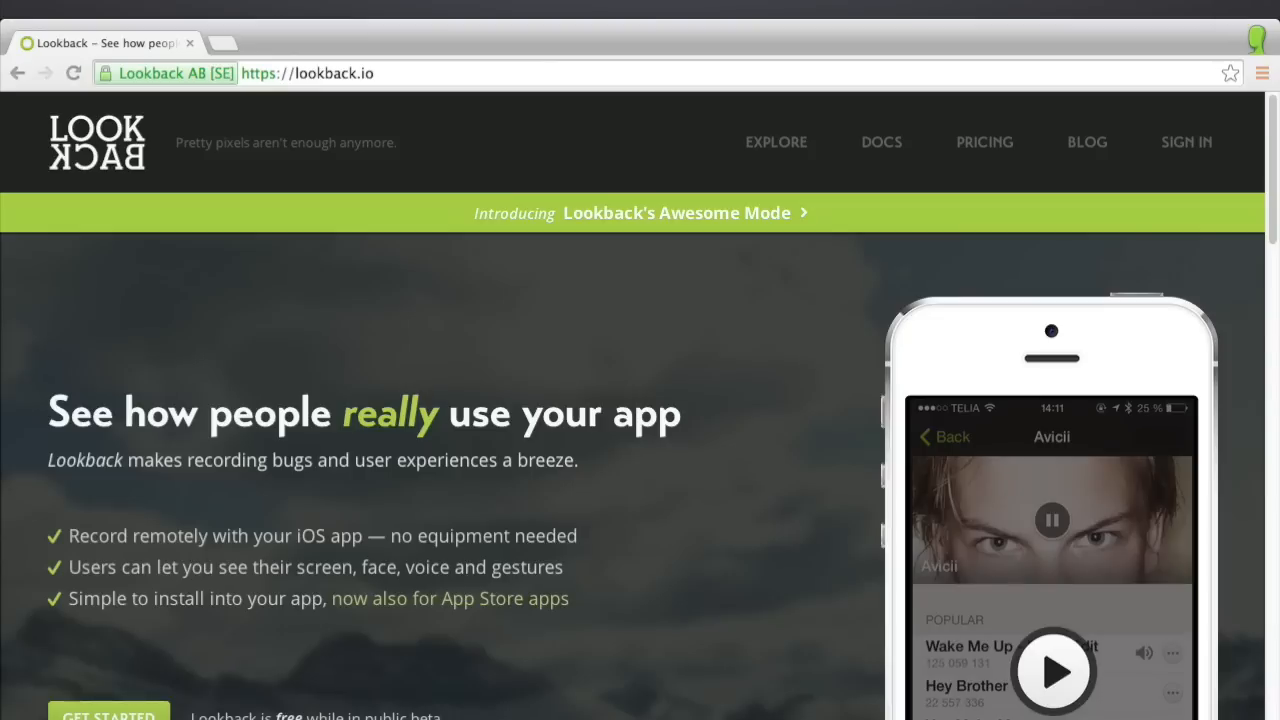
{"action": "mouse_move", "coordinate": [836, 324]}
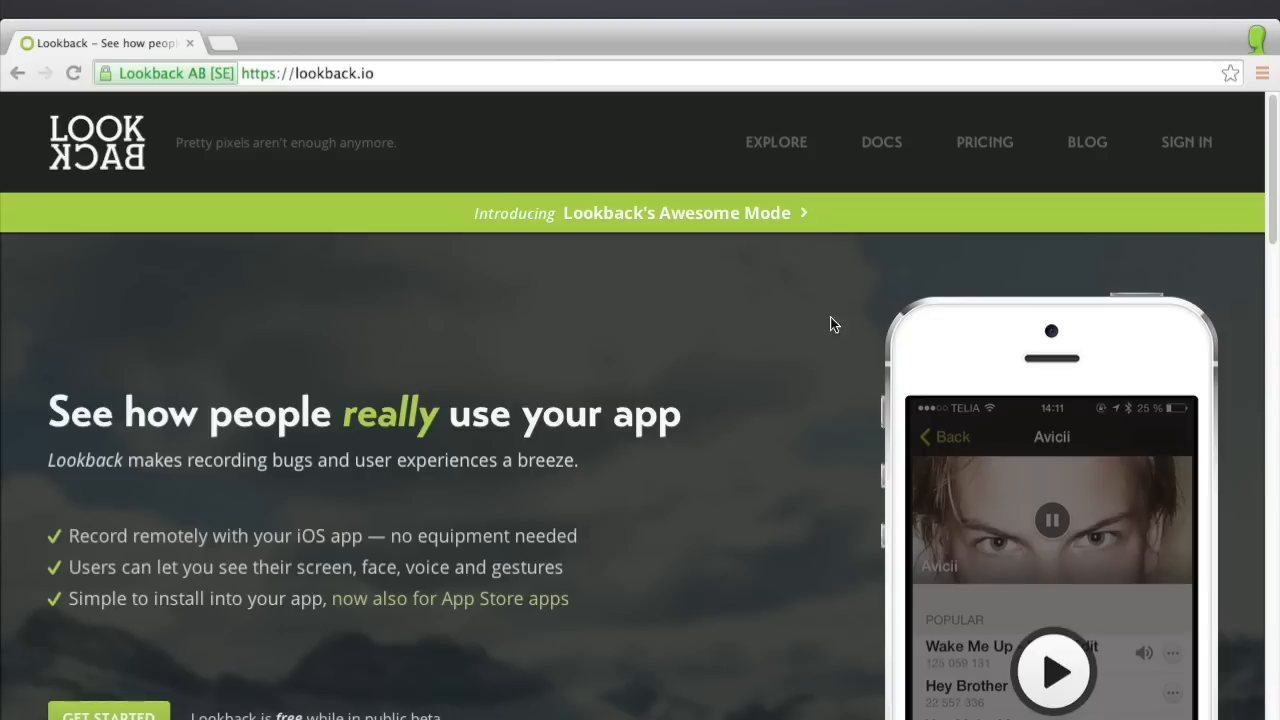
Sign in to Lookback as 'alice' with the account password
{"action": "left_click", "coordinate": [1186, 142]}
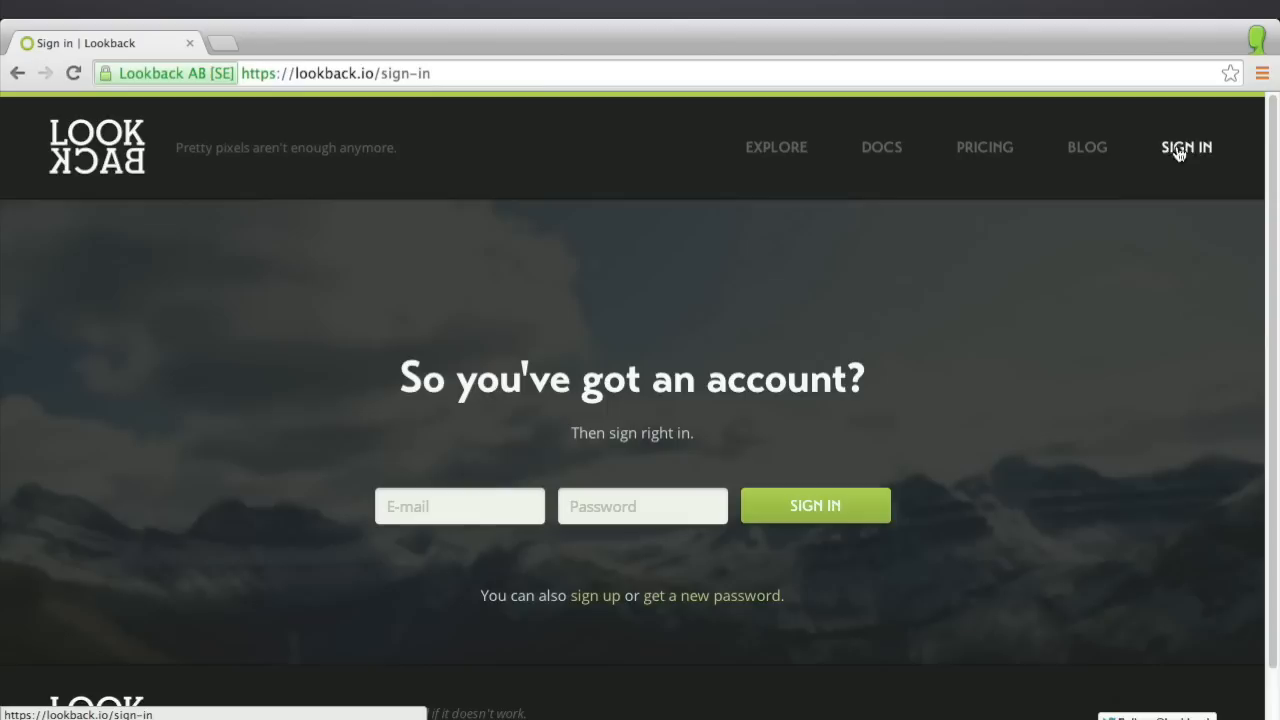
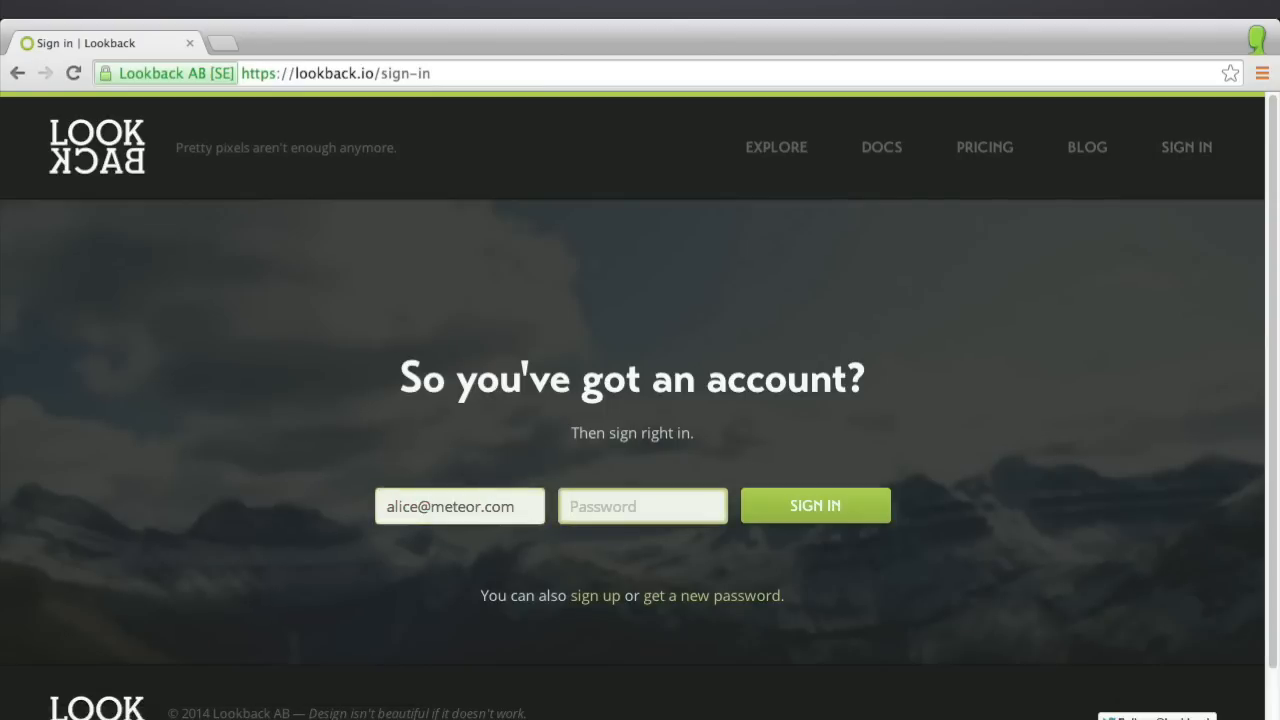
{"action": "type", "text": "password"}
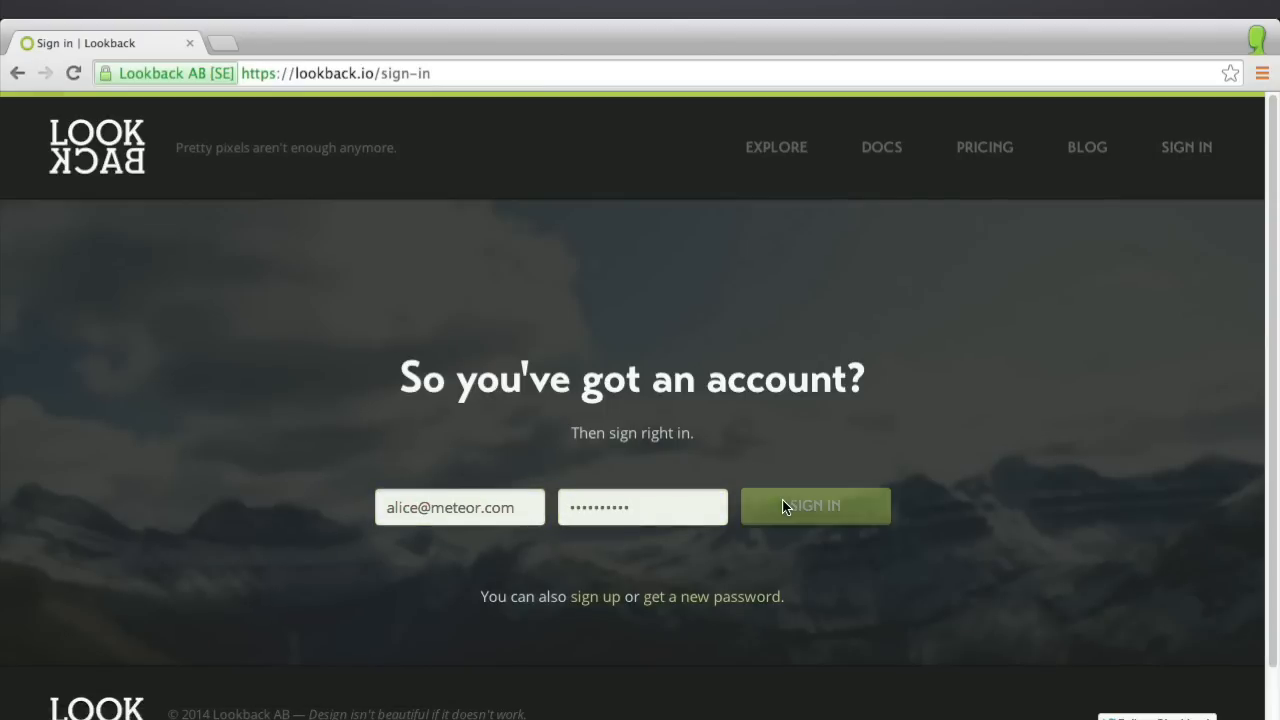
{"action": "left_click", "coordinate": [816, 504]}
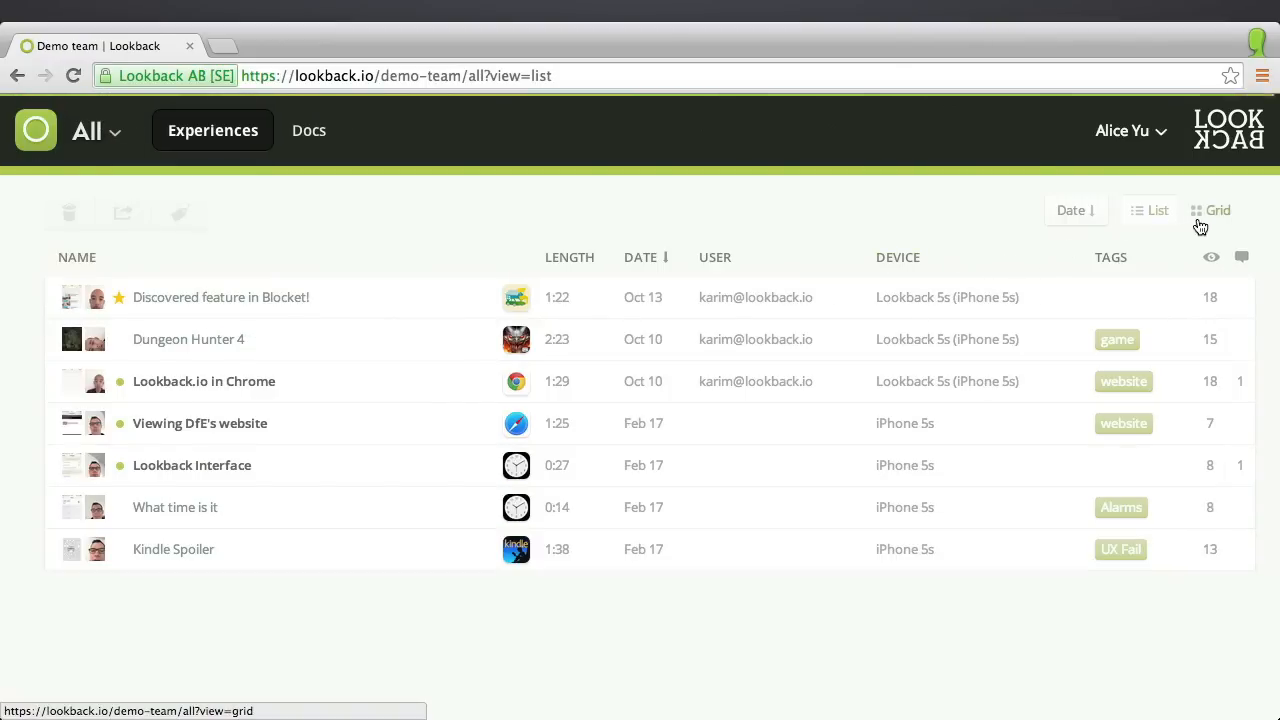
Switch the experiences to grid view and open the Discovered feature in Blocket! recording
{"action": "left_click", "coordinate": [1216, 210]}
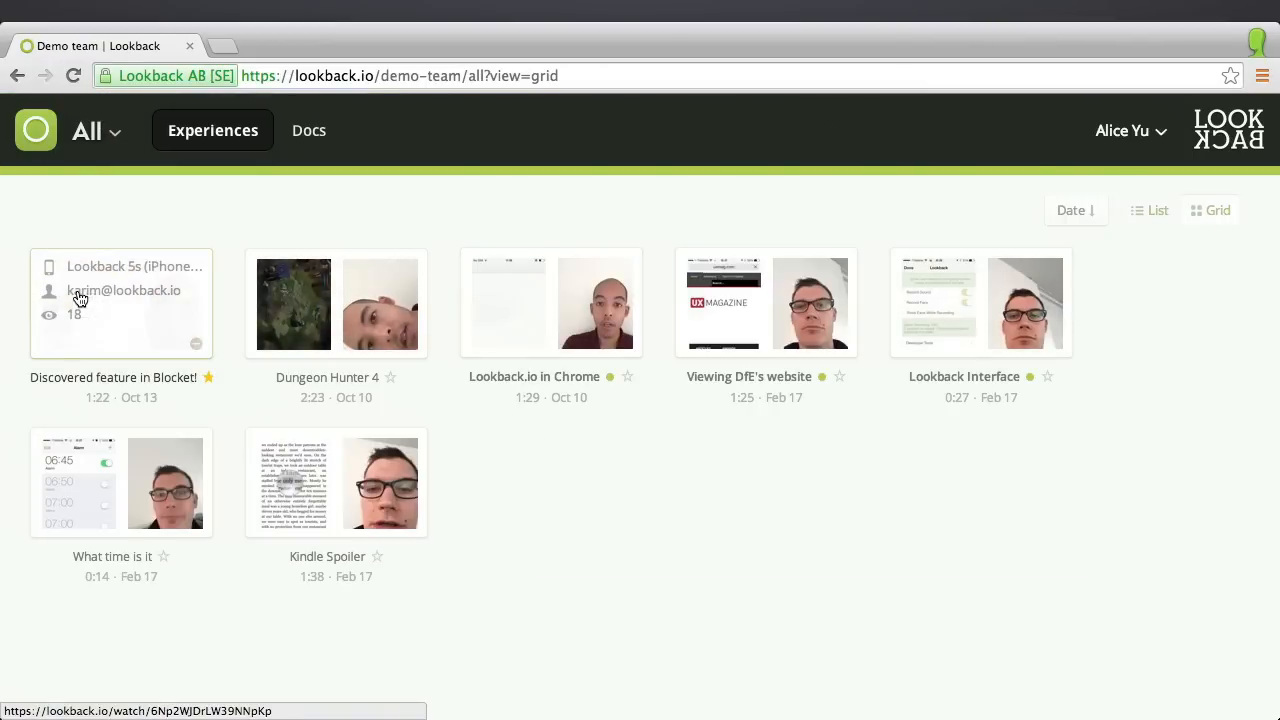
{"action": "left_click", "coordinate": [120, 304]}
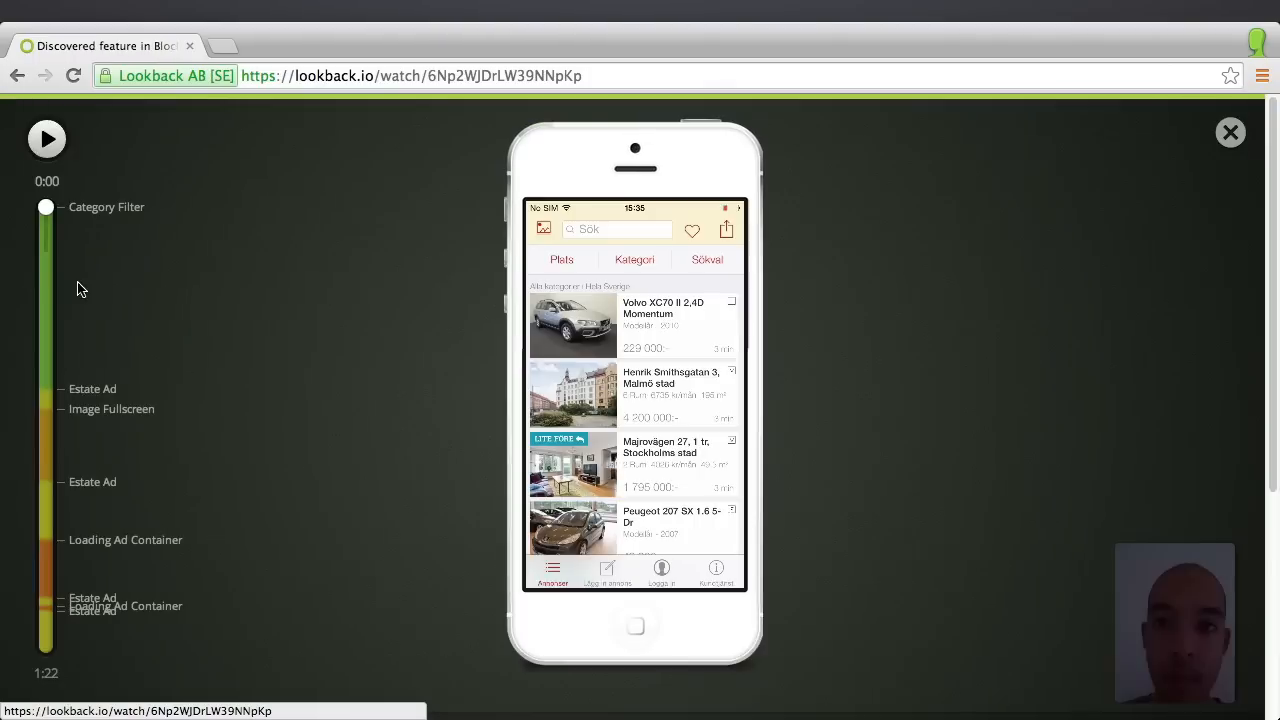
Play the Blocket recording and jump to a marker on the timeline
{"action": "left_click", "coordinate": [46, 138]}
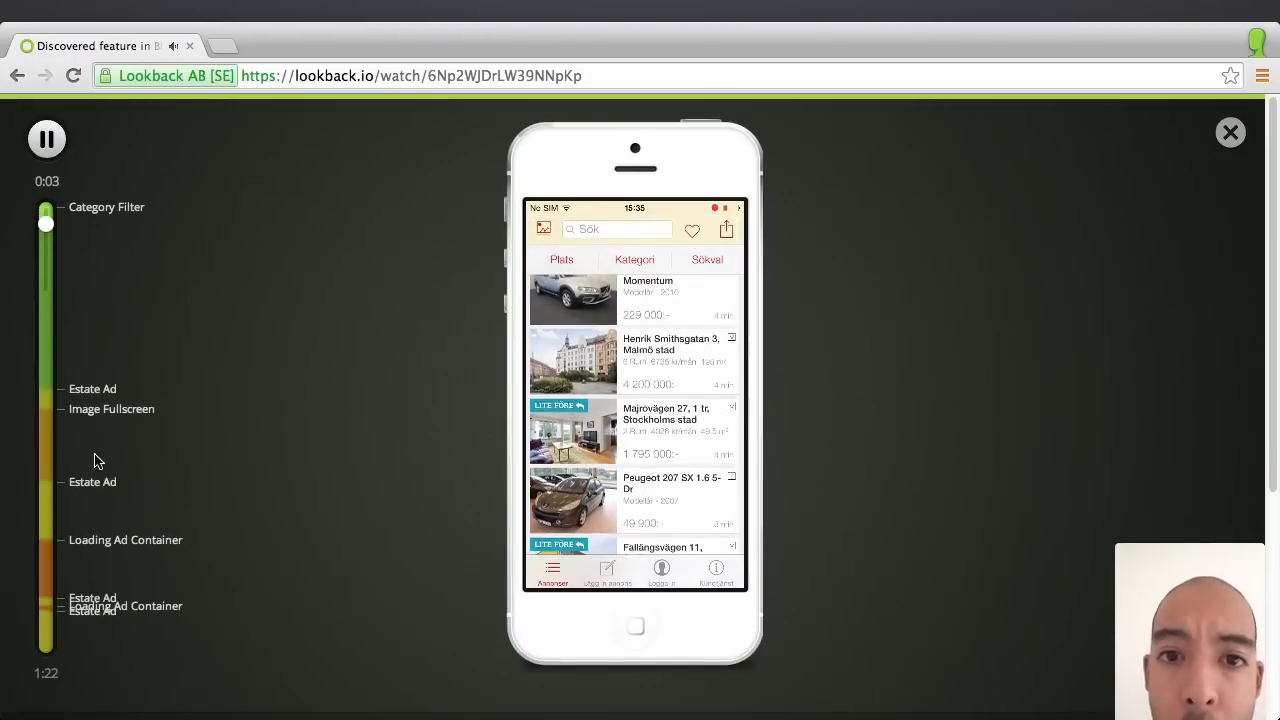
{"action": "left_click", "coordinate": [634, 260]}
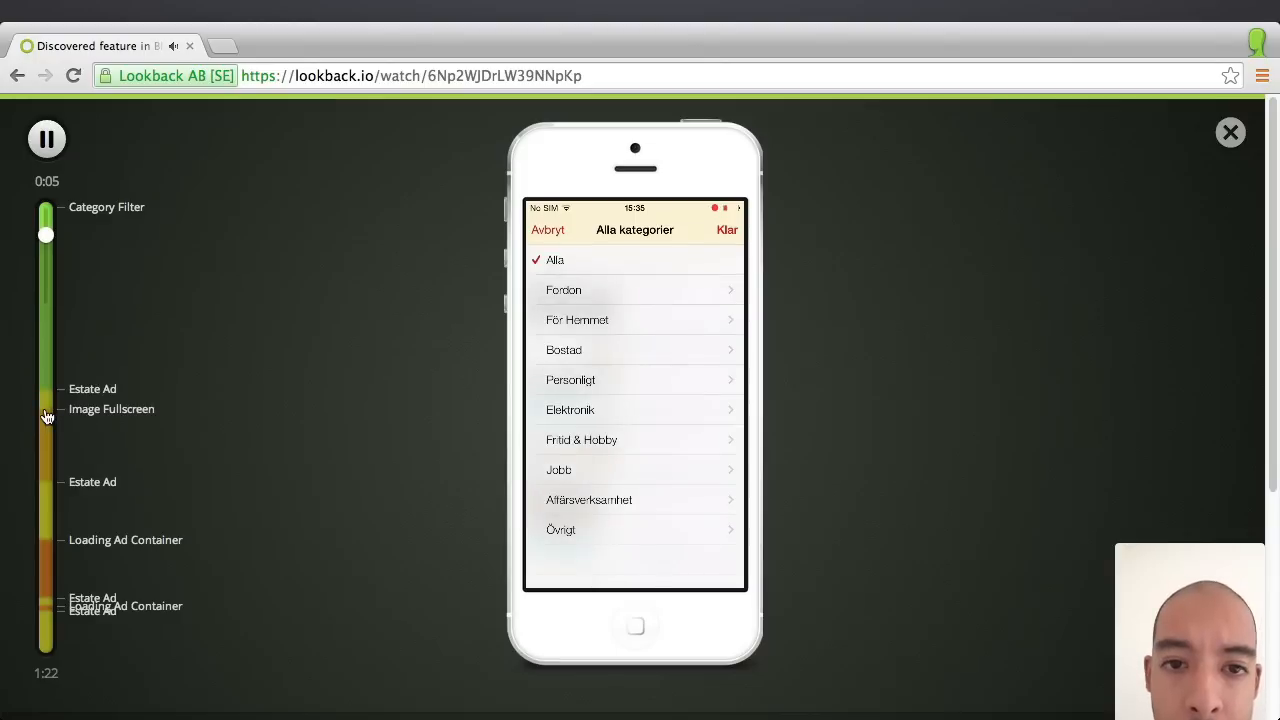